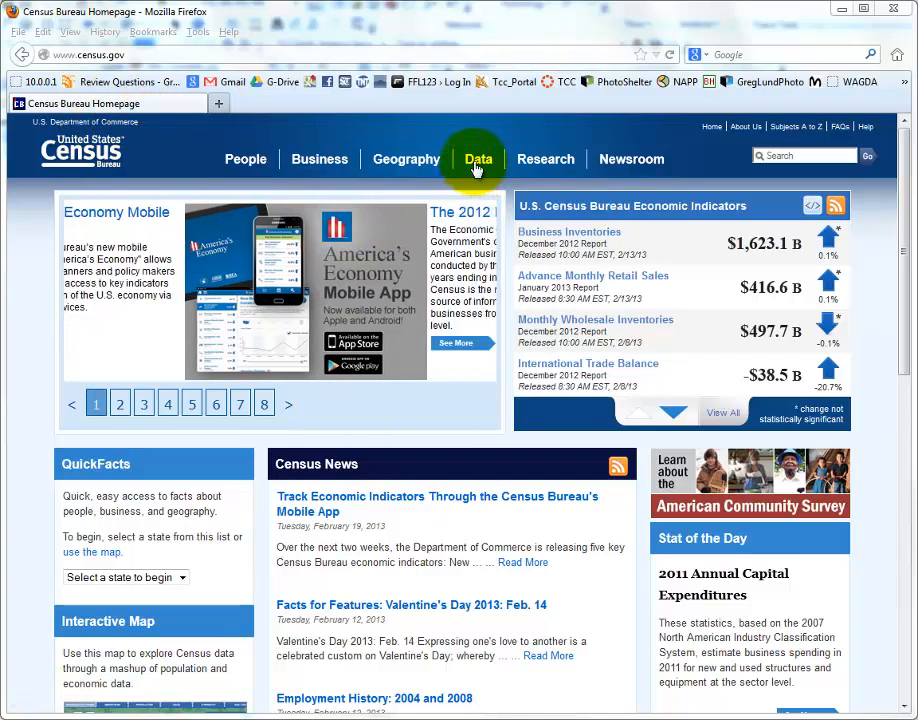
- Go from the census.gov Data menu to the American FactFinder main page
{"action": "left_click", "coordinate": [478, 160]}
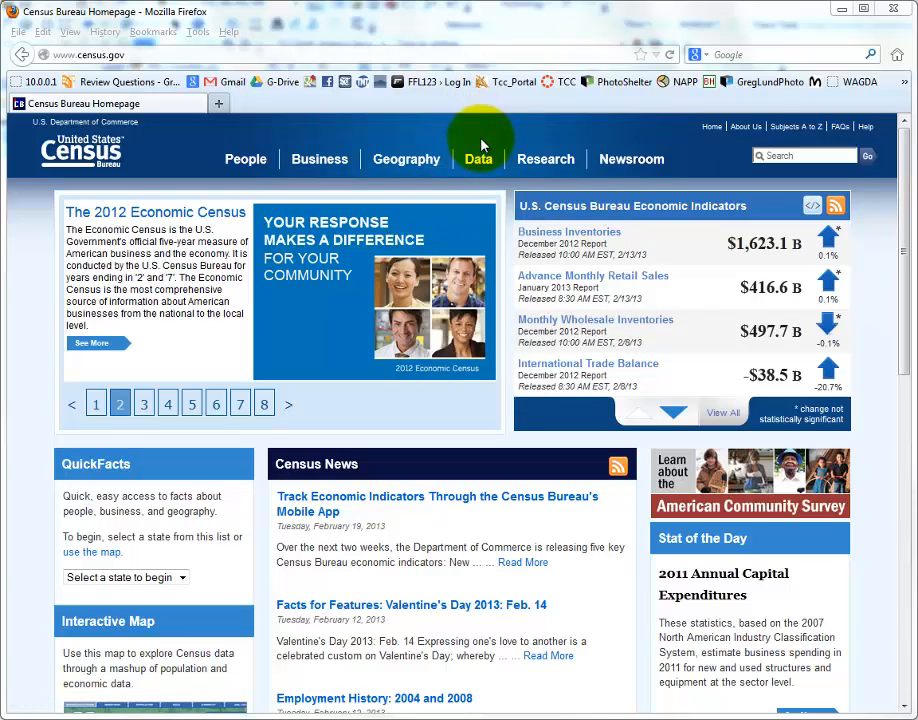
{"action": "left_click", "coordinate": [478, 160]}
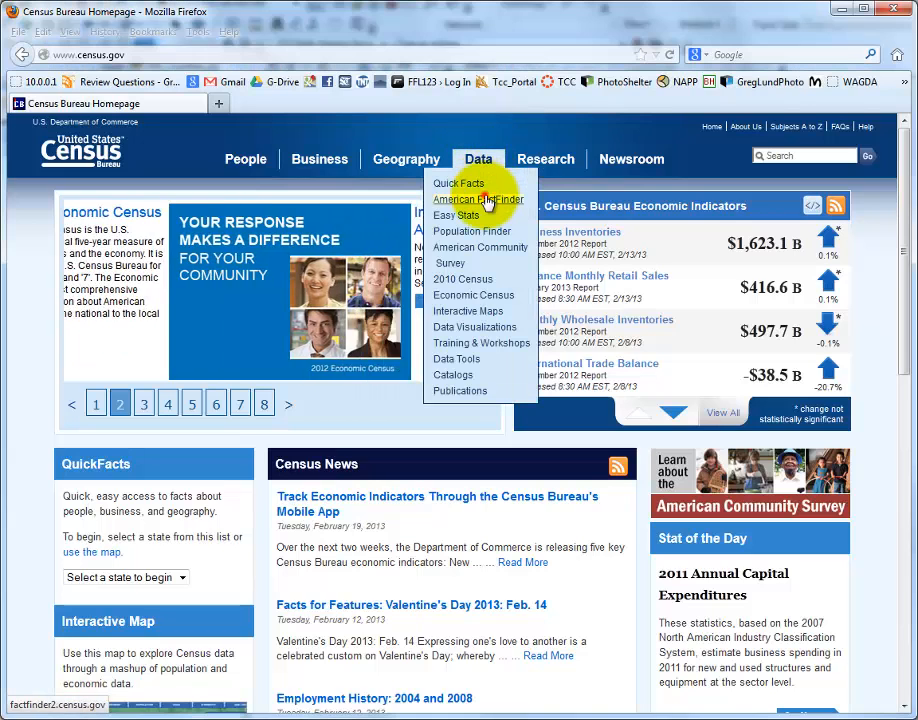
{"action": "left_click", "coordinate": [478, 200]}
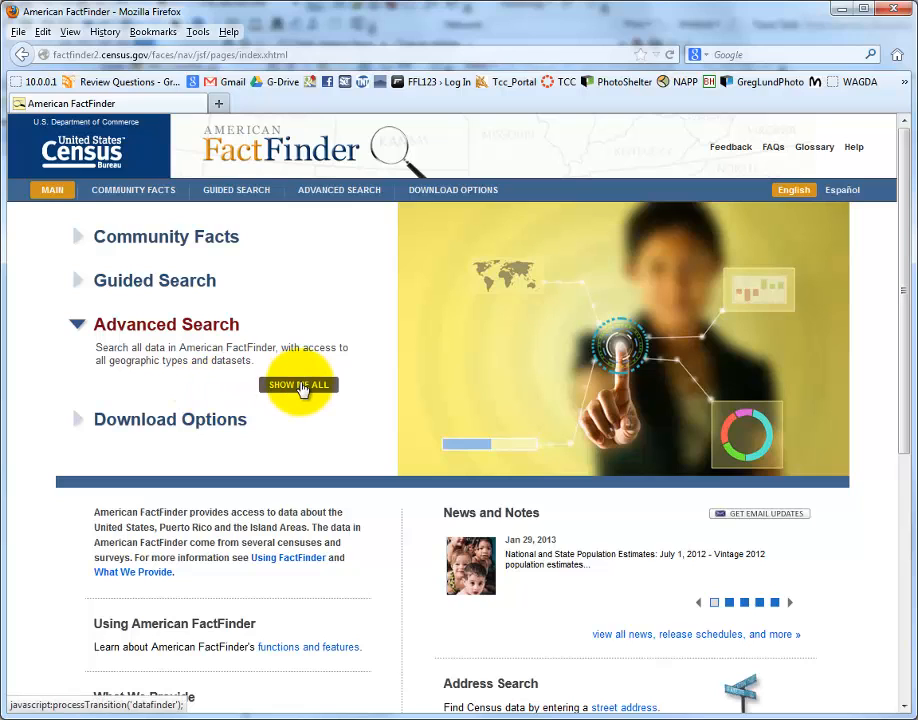
- Show the full Advanced Search page via SHOW ME ALL
{"action": "left_click", "coordinate": [298, 384]}
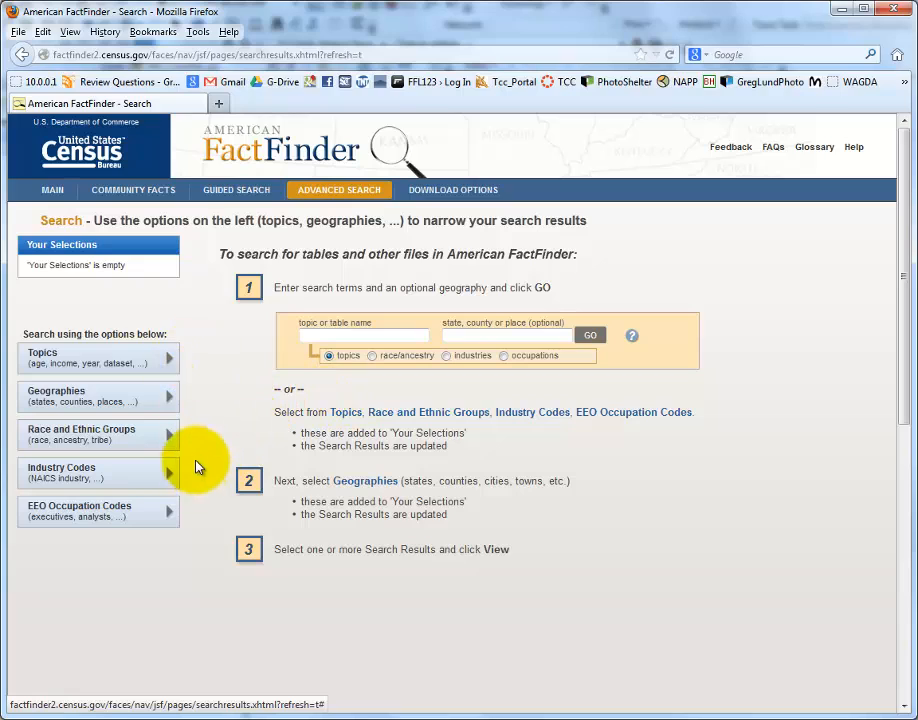
{"action": "mouse_move", "coordinate": [198, 404]}
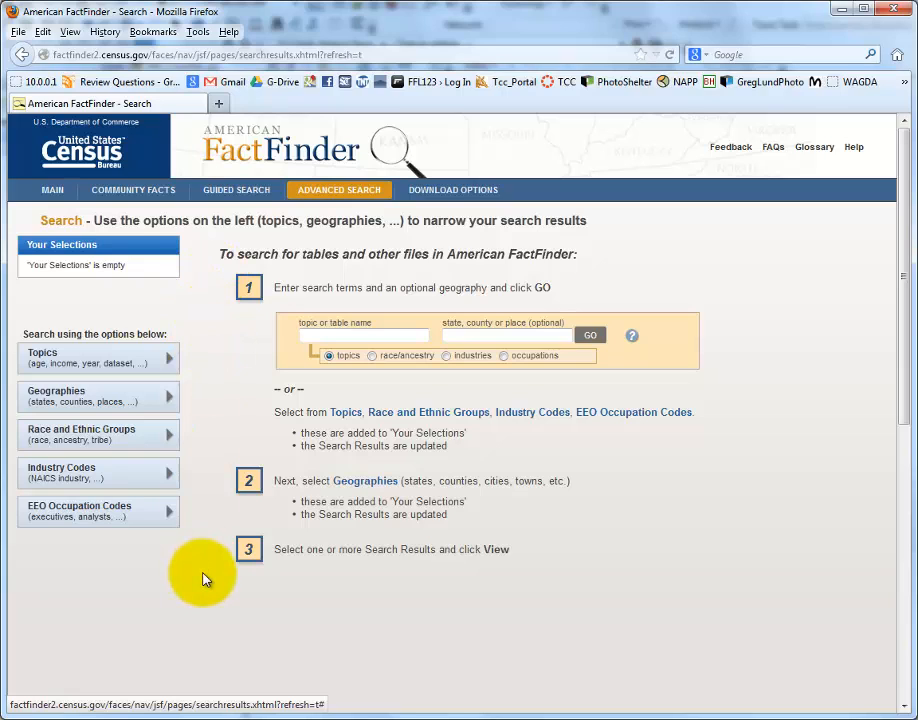
{"action": "mouse_move", "coordinate": [208, 578]}
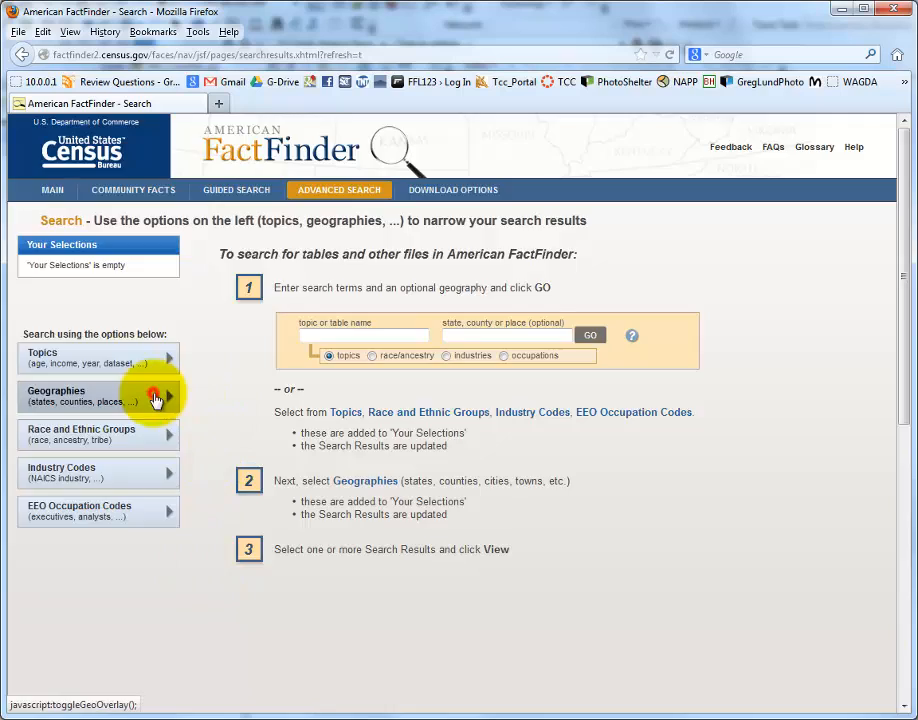
- Add All Counties within Washington (County - 050) to Your Selections
{"action": "left_click", "coordinate": [98, 396]}
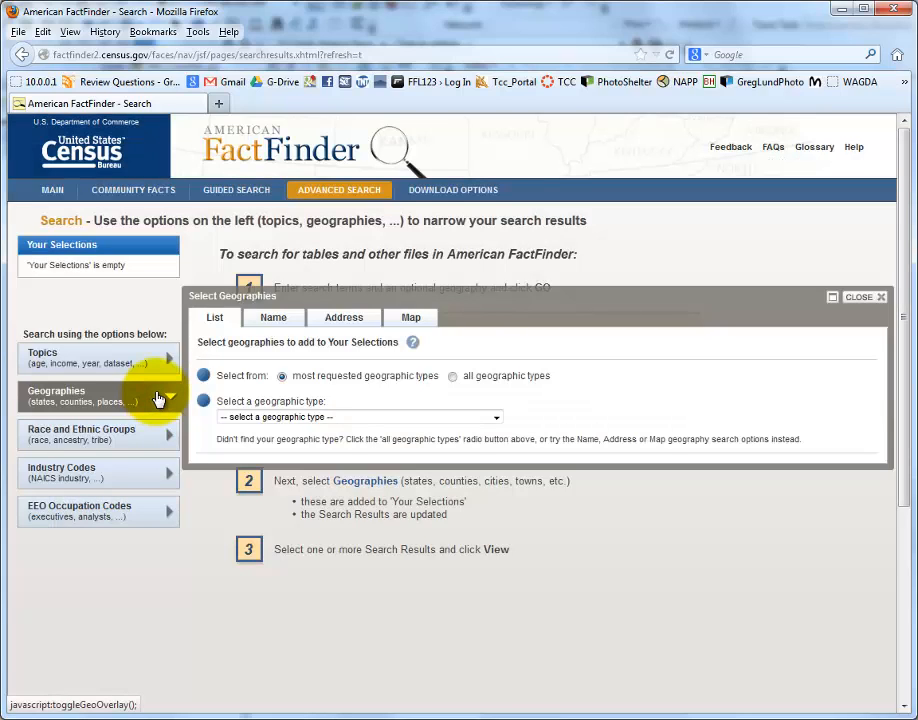
{"action": "mouse_move", "coordinate": [464, 436]}
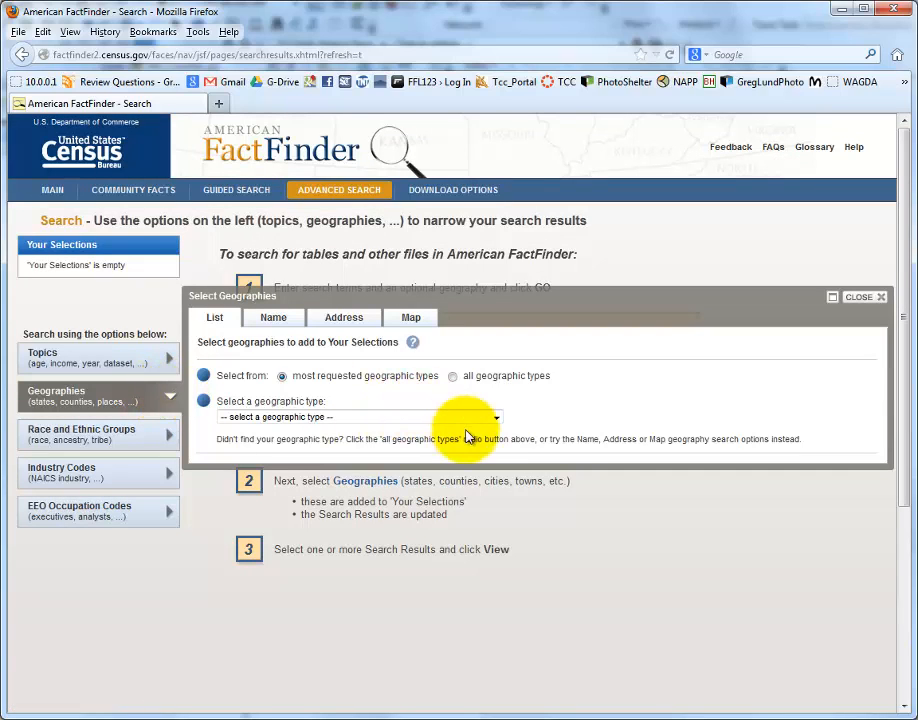
{"action": "left_click", "coordinate": [490, 418]}
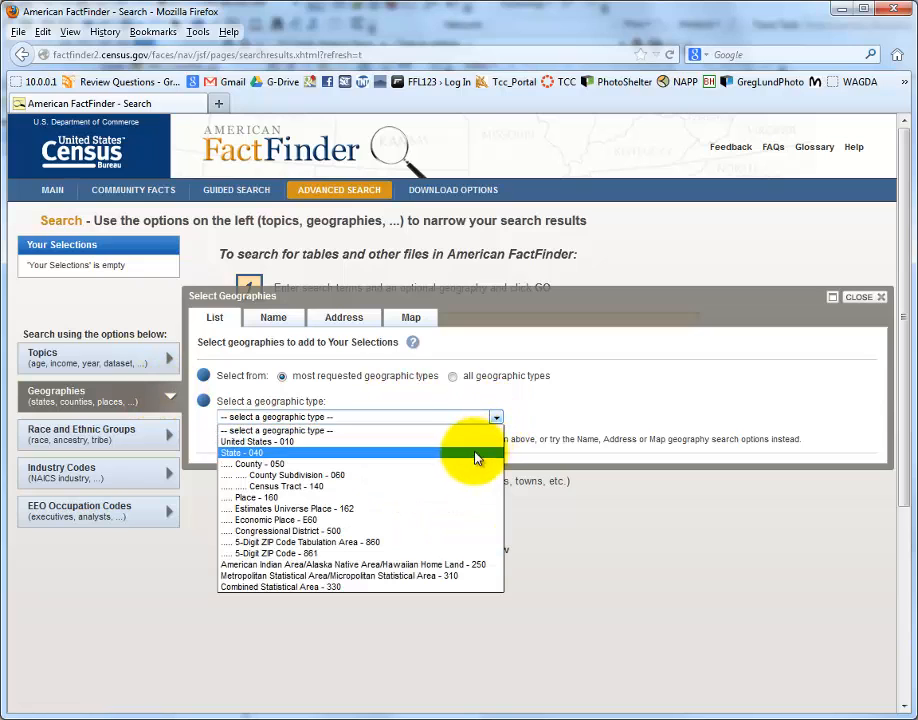
{"action": "mouse_move", "coordinate": [470, 464]}
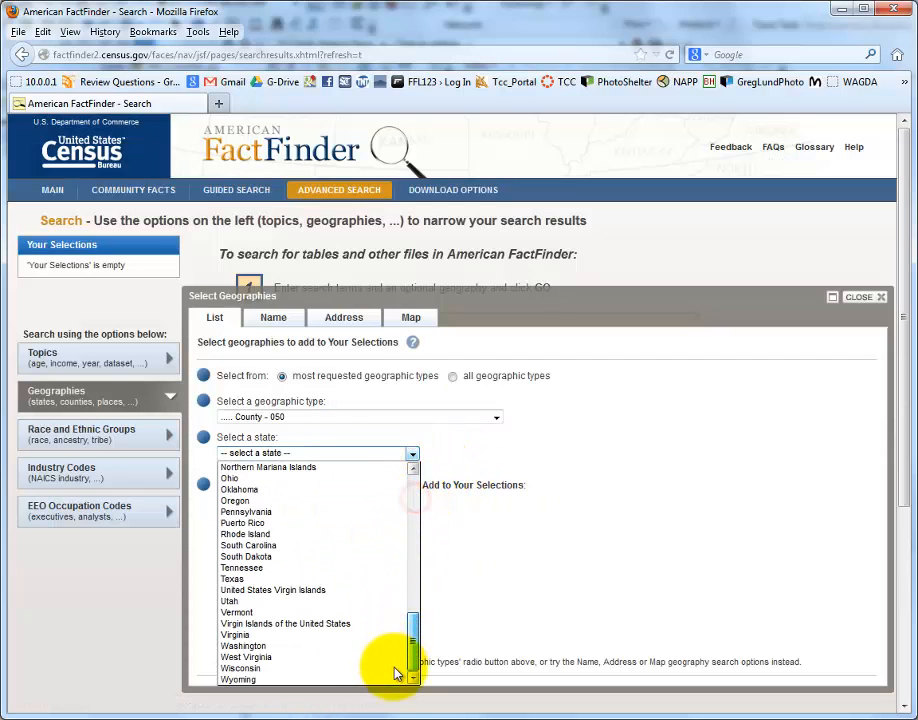
{"action": "left_click", "coordinate": [244, 644]}
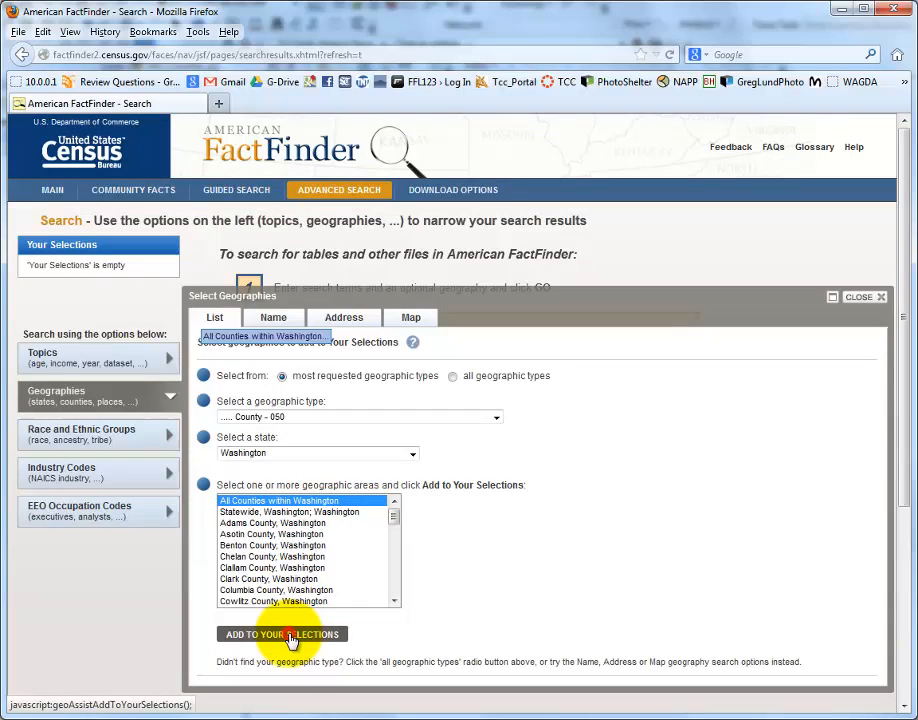
{"action": "left_click", "coordinate": [284, 634]}
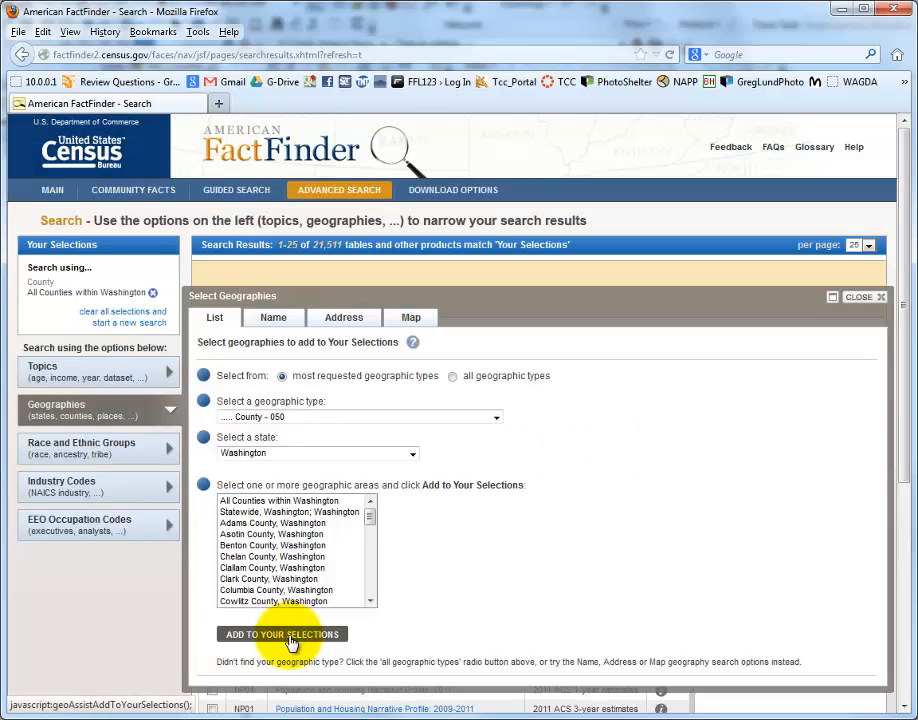
{"action": "mouse_move", "coordinate": [384, 630]}
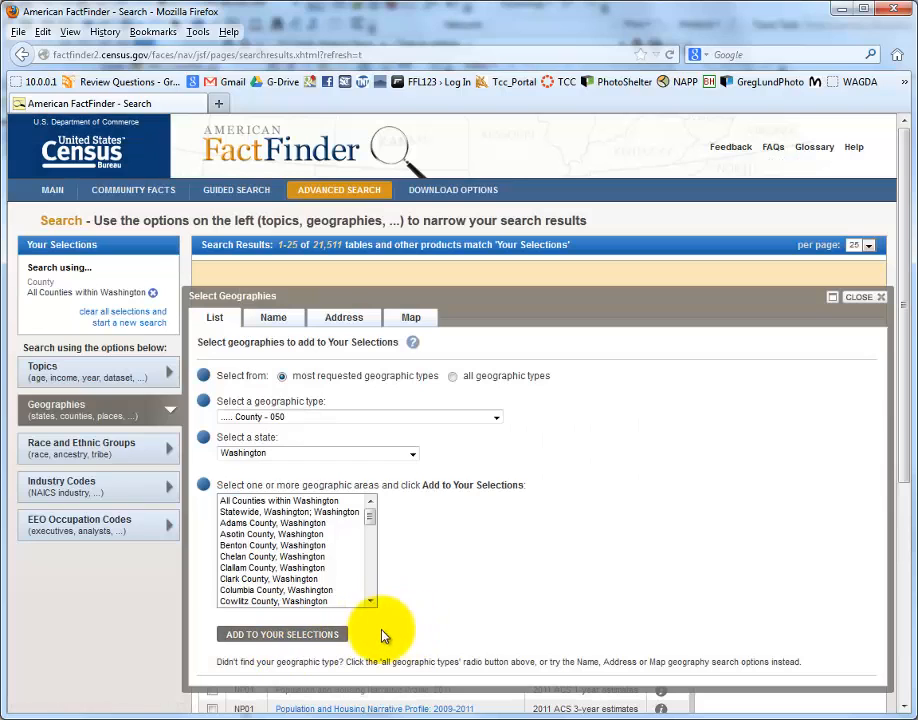
{"action": "mouse_move", "coordinate": [670, 364]}
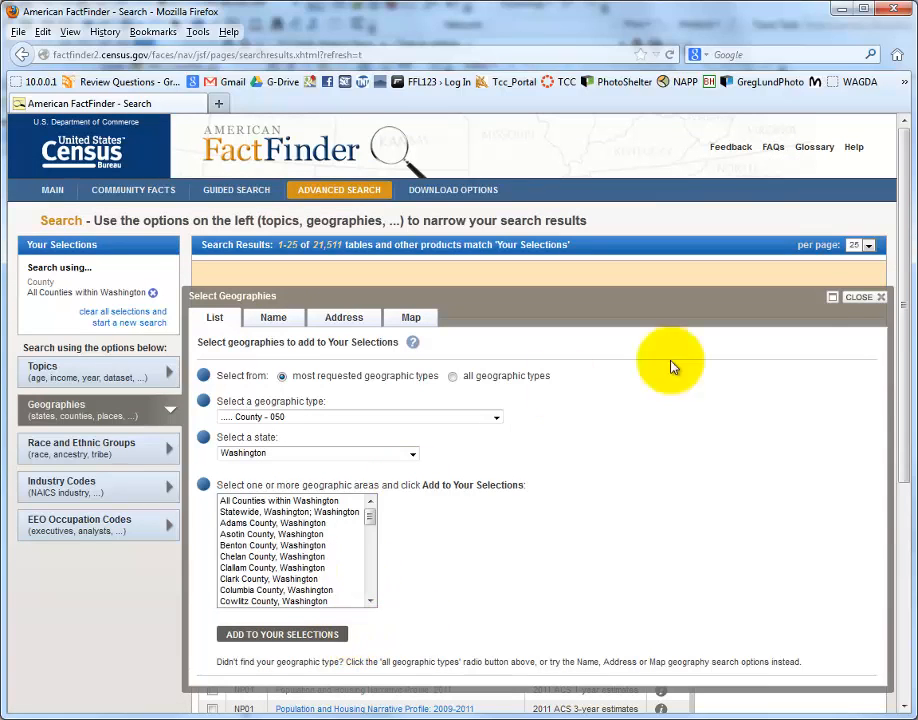
{"action": "left_click", "coordinate": [858, 296]}
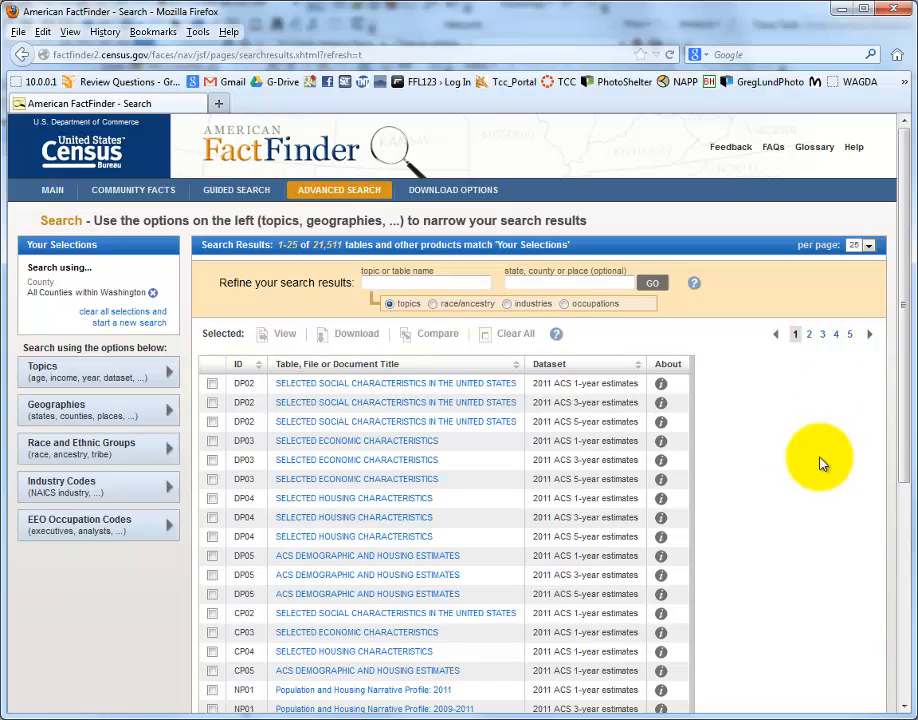
- Add the Housing > Occupancy Characteristic topic Owner/Renter (Tenure in Occupied Units) to Your Selections
{"action": "left_click", "coordinate": [96, 370]}
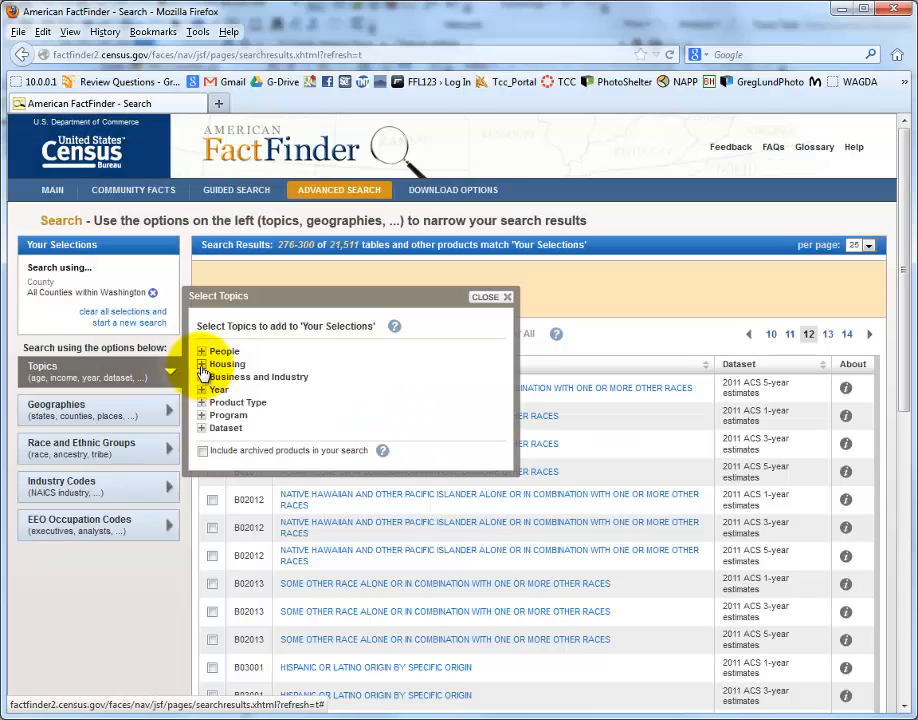
{"action": "left_click", "coordinate": [202, 364]}
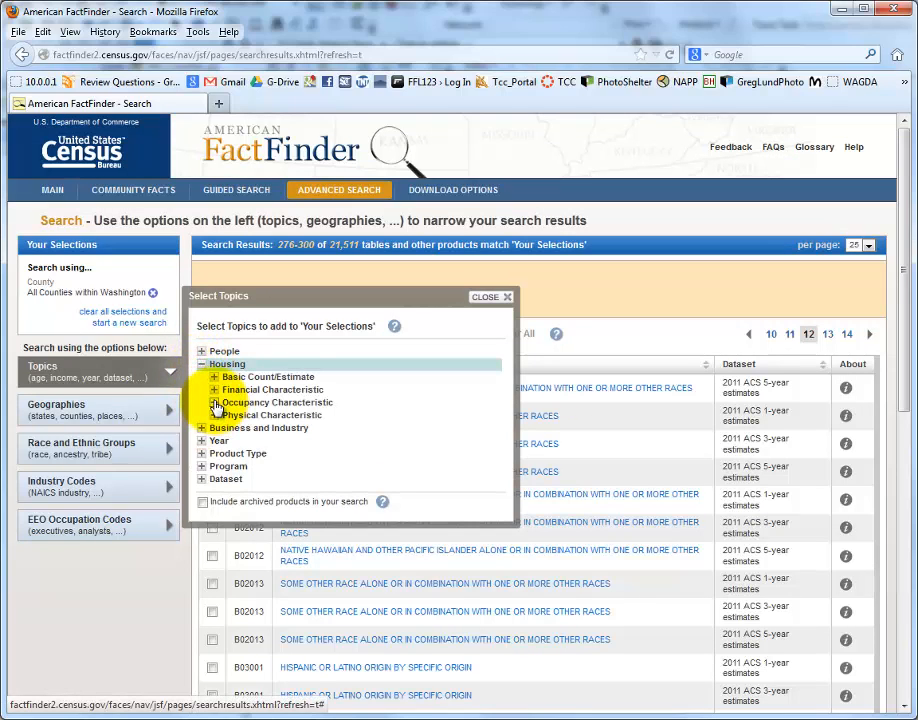
{"action": "left_click", "coordinate": [202, 402]}
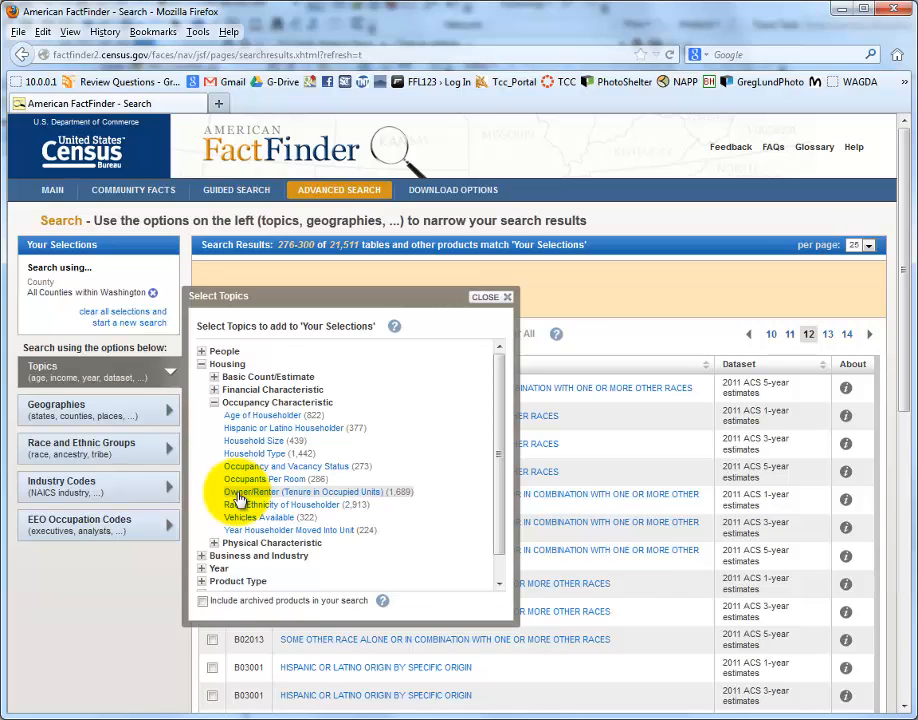
{"action": "left_click", "coordinate": [304, 492]}
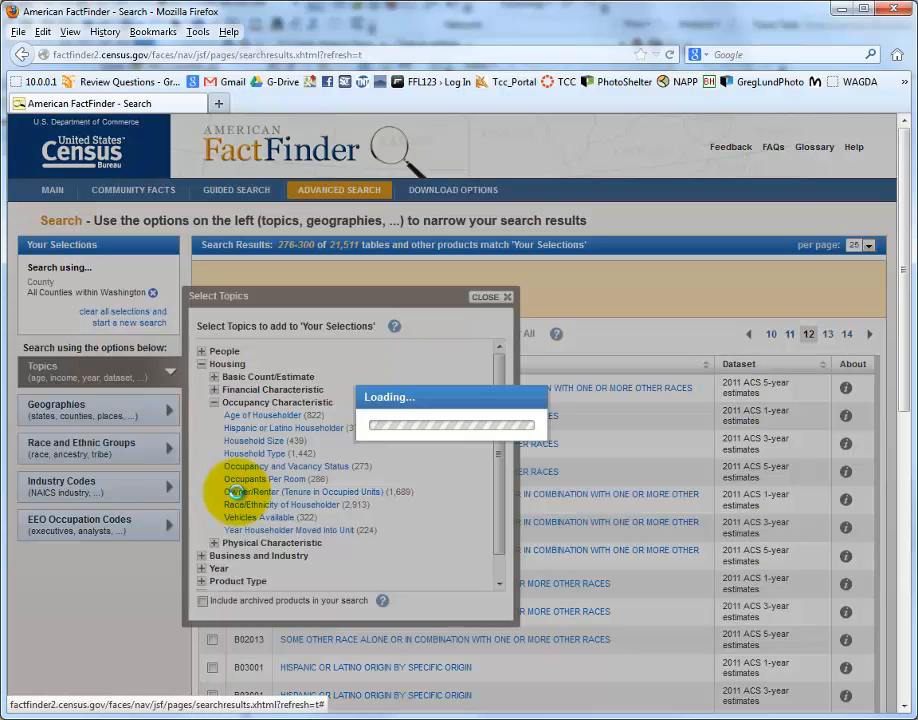
{"action": "left_click", "coordinate": [294, 492]}
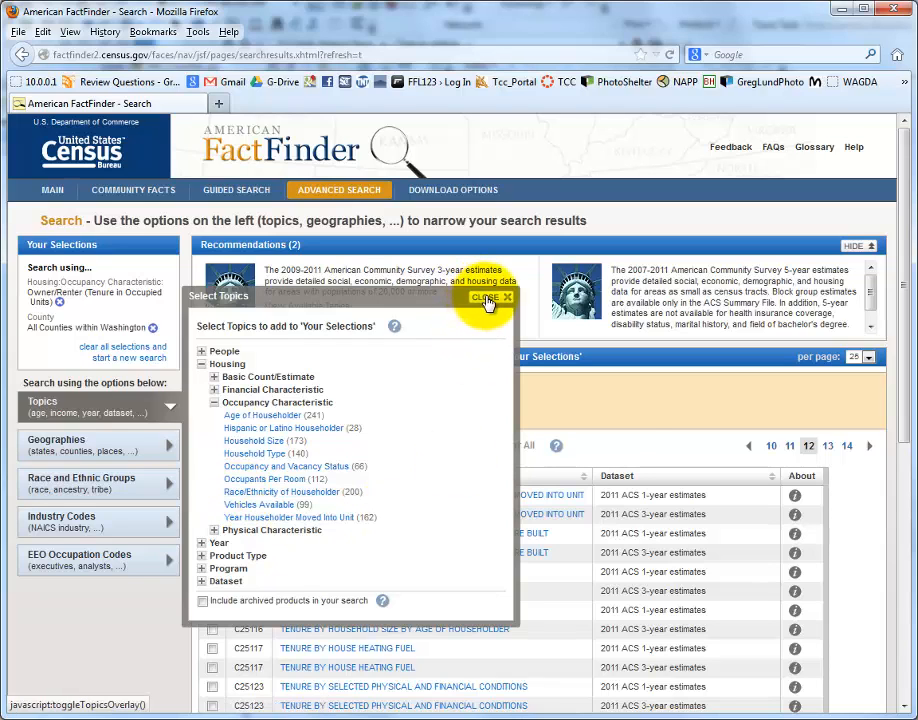
{"action": "left_click", "coordinate": [490, 298]}
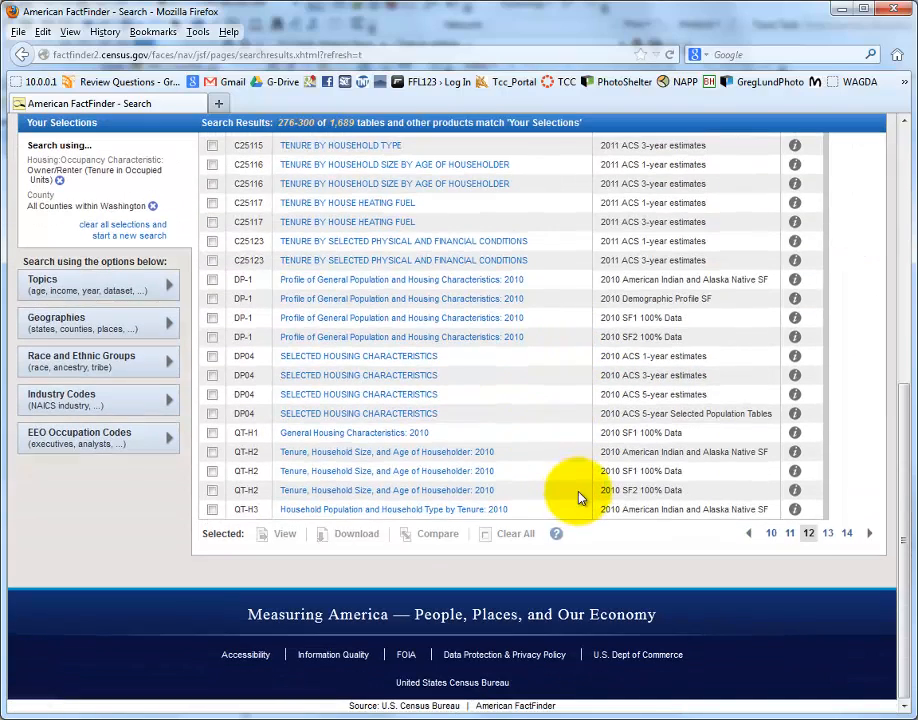
{"action": "mouse_move", "coordinate": [828, 560]}
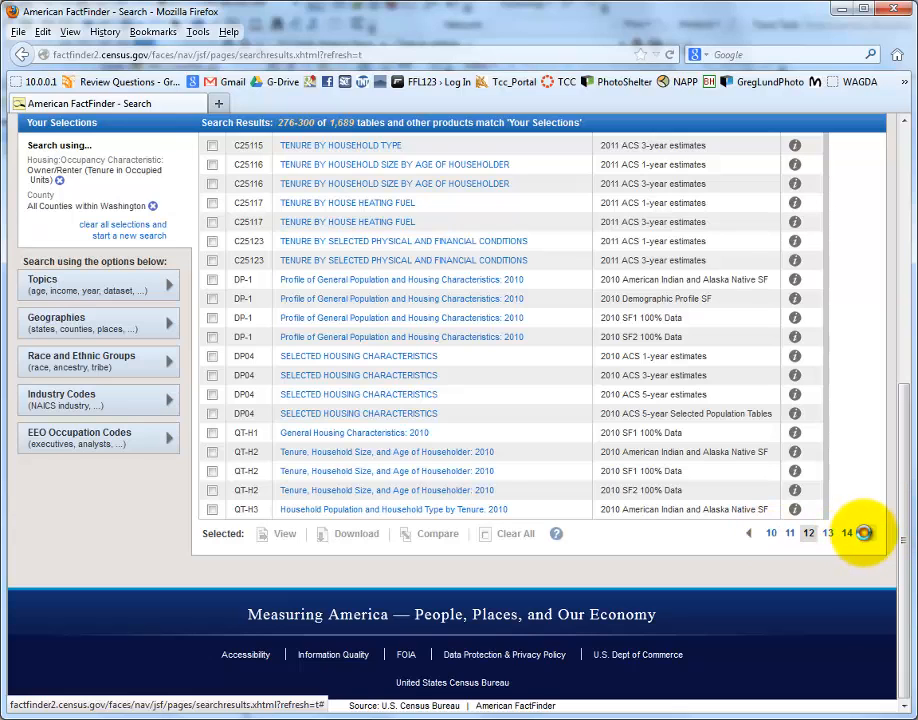
- Check table QT-H3 Household Population and Household Type by Tenure from 2010 SF1 100% Data
{"action": "left_click", "coordinate": [848, 532]}
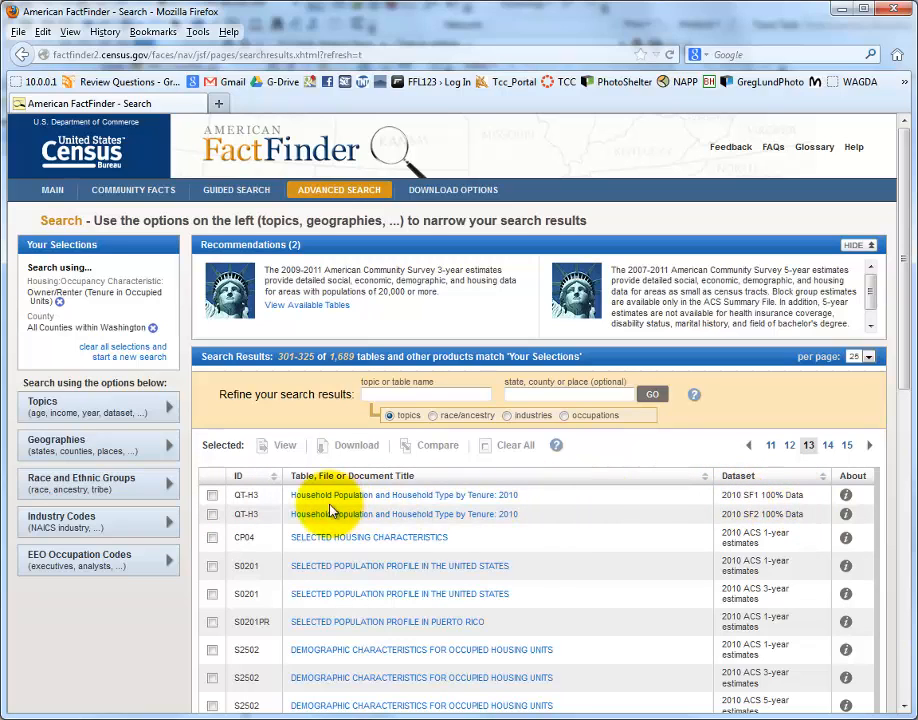
{"action": "mouse_move", "coordinate": [396, 512]}
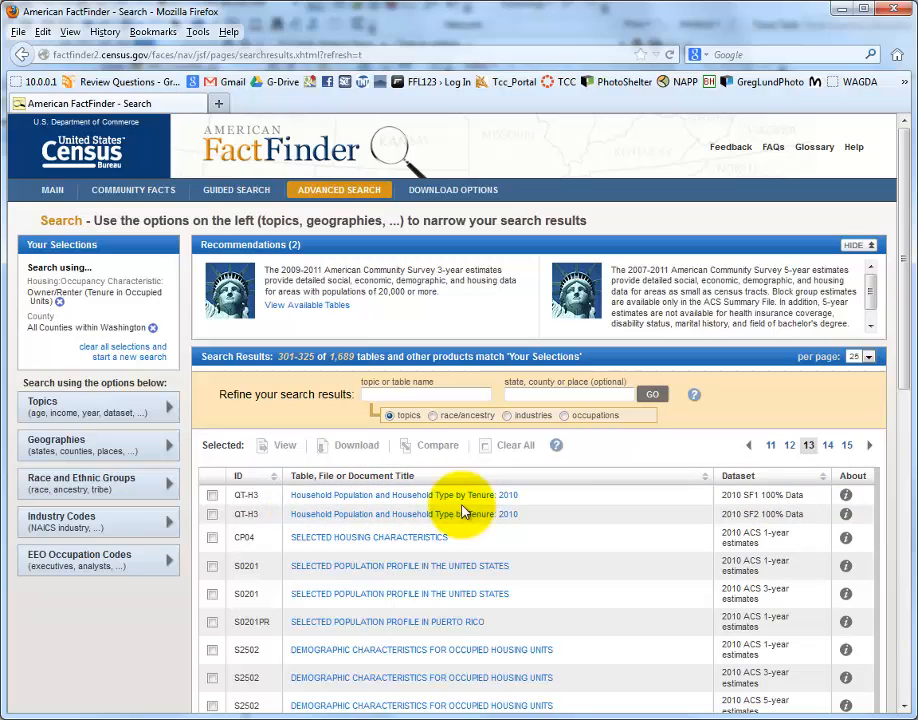
{"action": "left_click", "coordinate": [212, 496]}
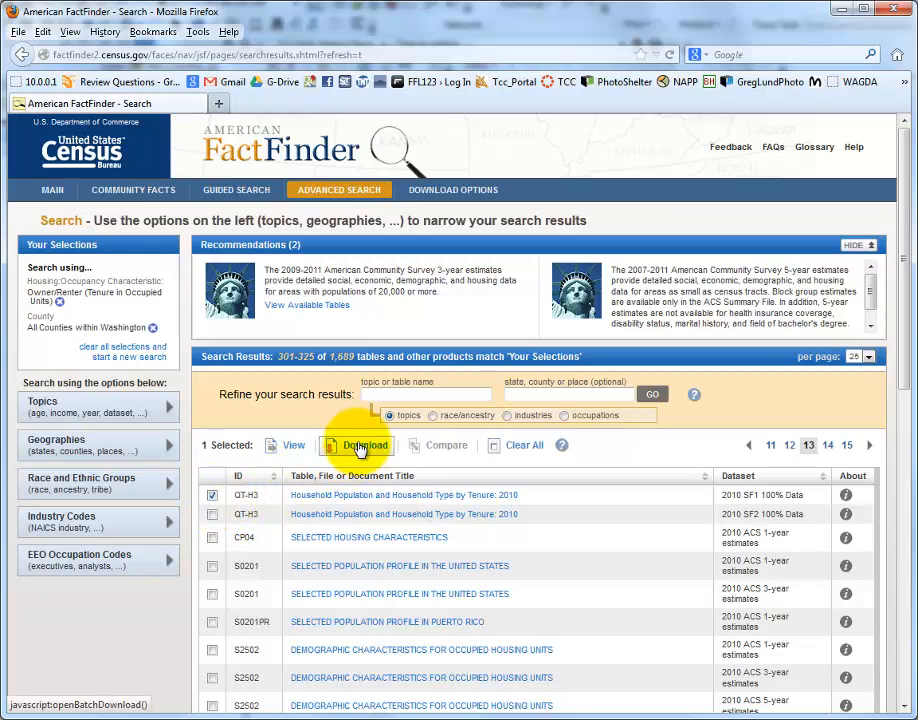
- Build the zip of the checked table and download aff_download.zip
{"action": "left_click", "coordinate": [356, 444]}
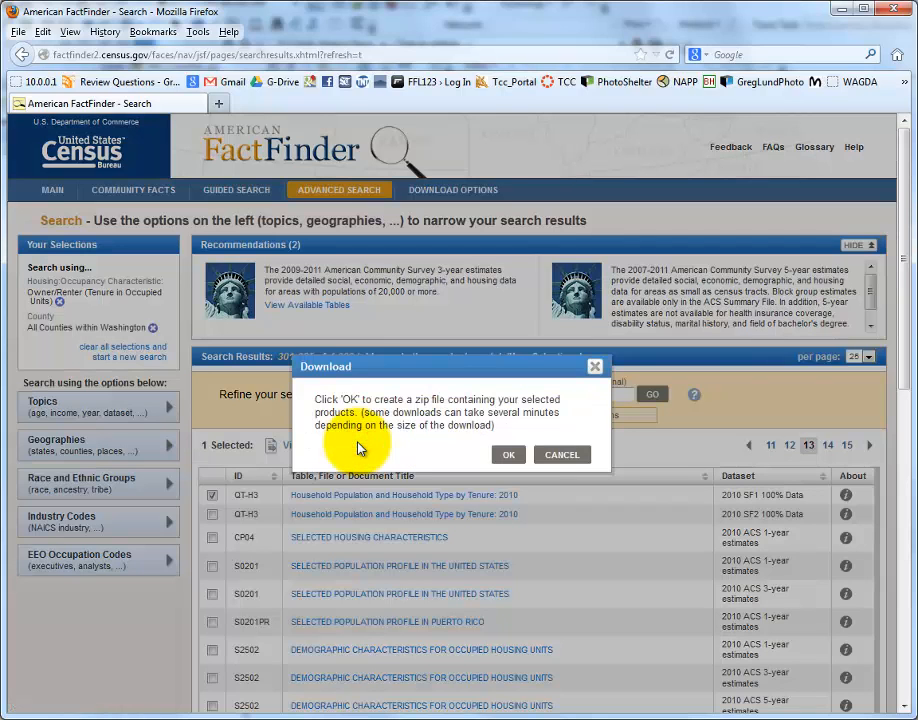
{"action": "left_click", "coordinate": [508, 454]}
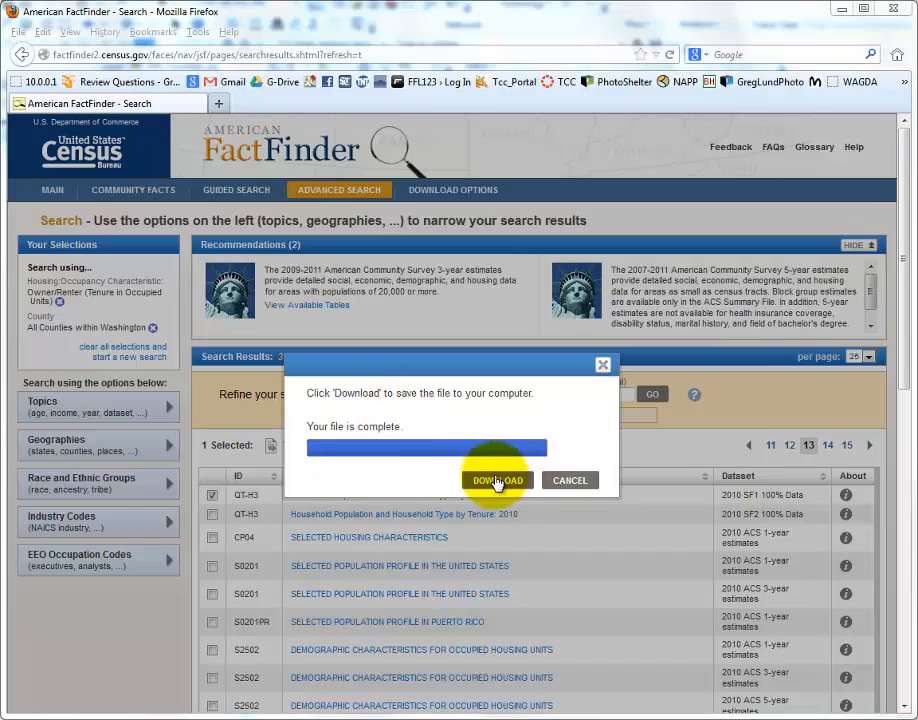
{"action": "left_click", "coordinate": [498, 480]}
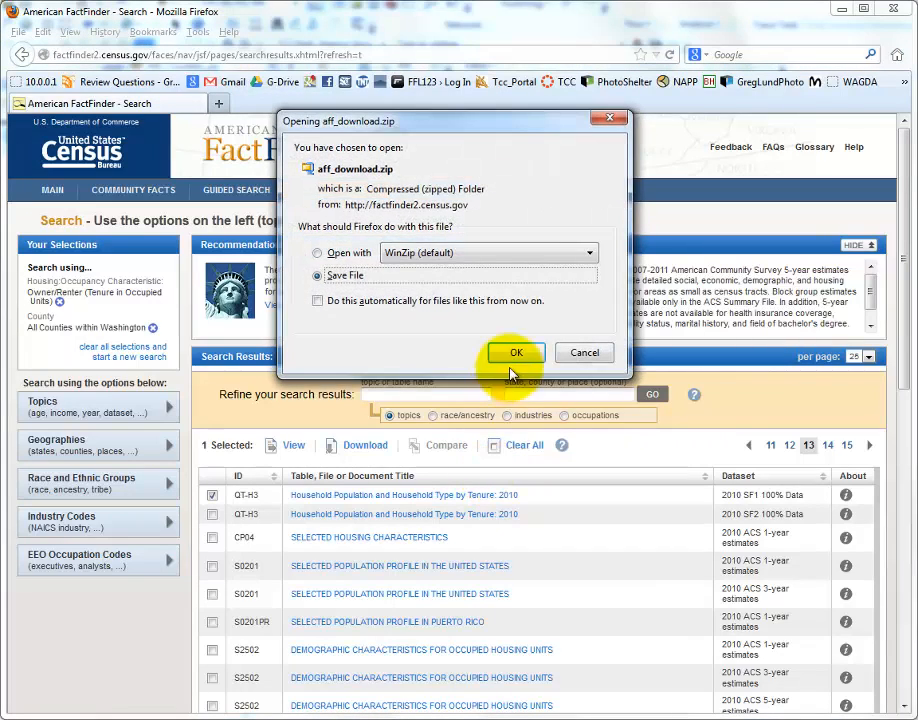
- Save aff_download.zip into the data_L6 folder of the Lab 6 files
{"action": "left_click", "coordinate": [516, 352]}
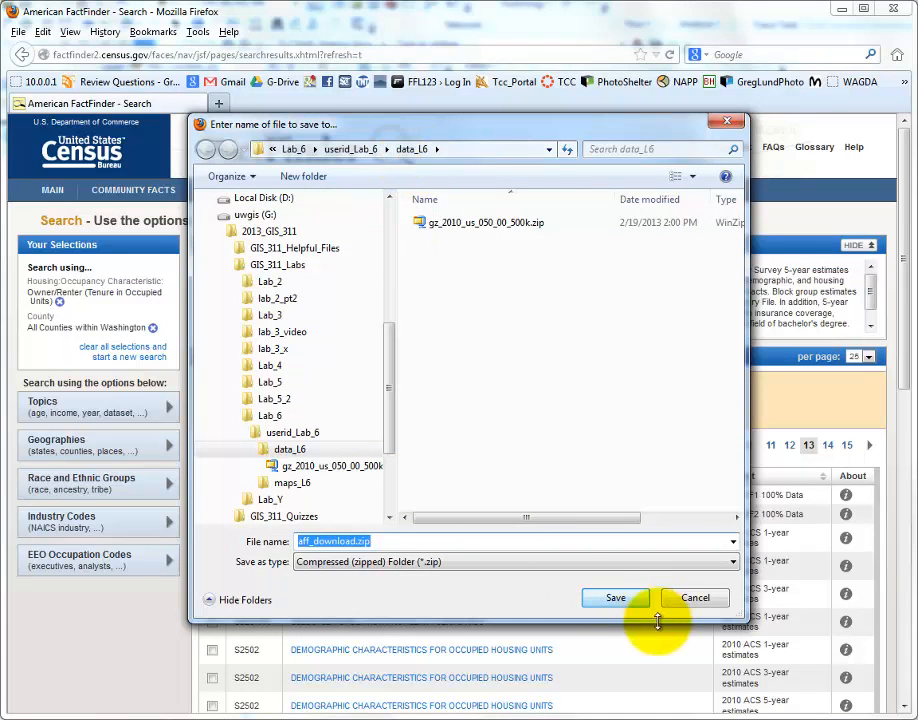
{"action": "left_click", "coordinate": [616, 596]}
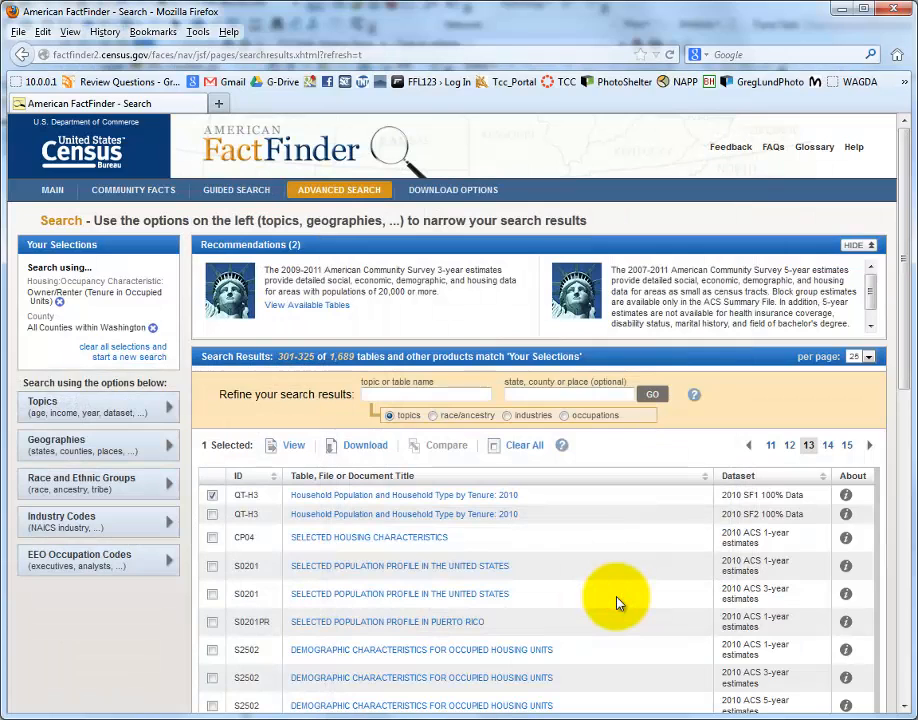